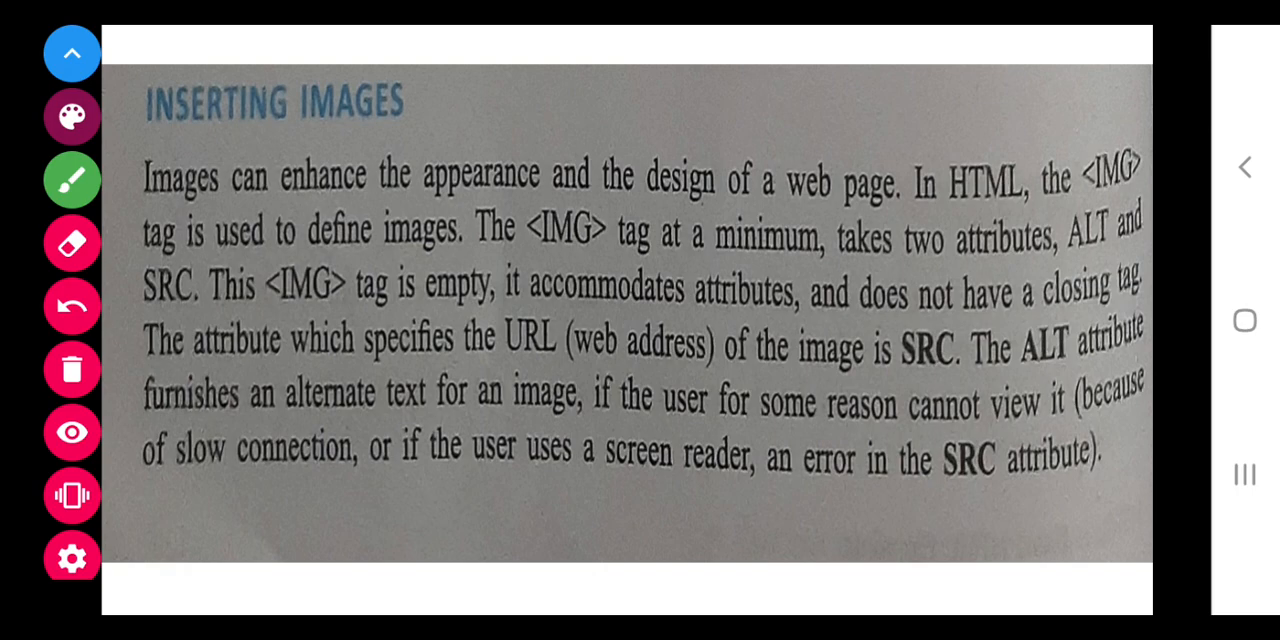
Toggle the annotation pen on and off while circling <IMG> and 'is SRC' in purple.
click(71, 432)
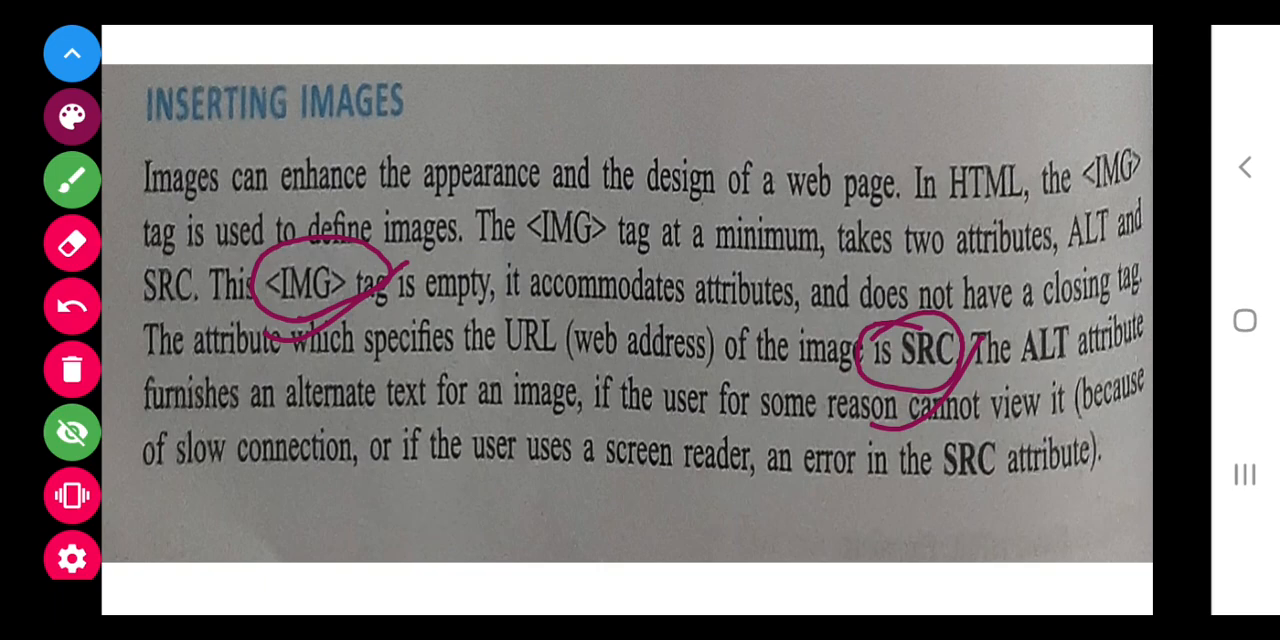
click(71, 432)
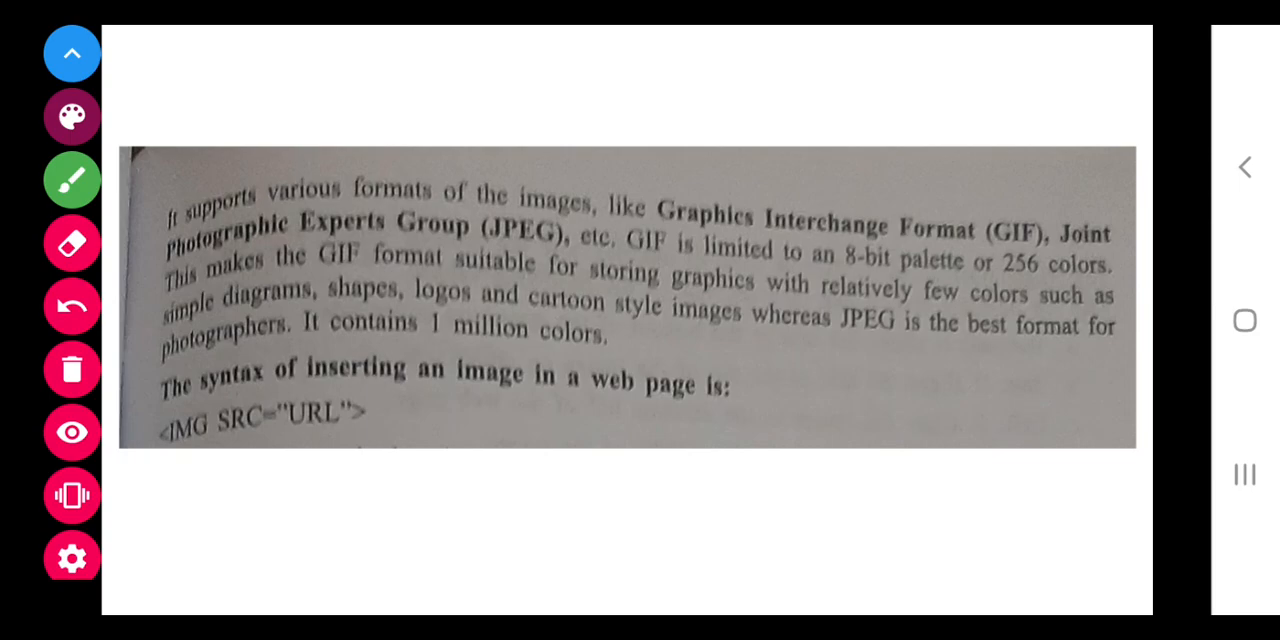
Advance the slideshow to the 'Attributes of <IMG> Tag' slide.
click(71, 432)
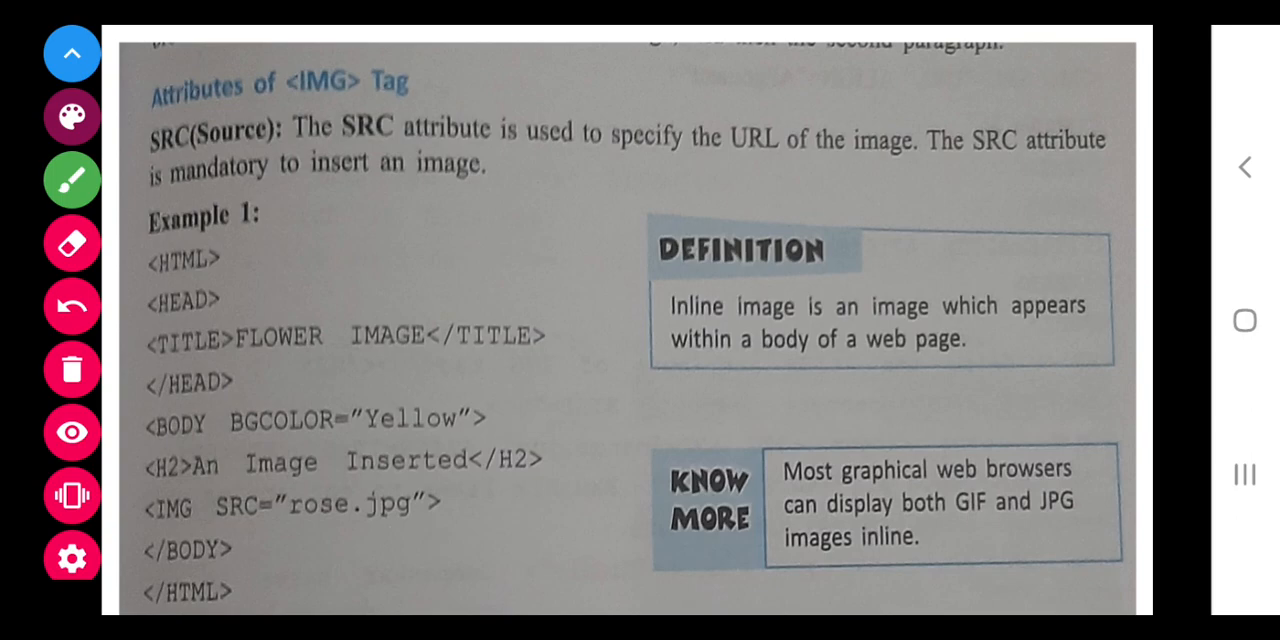
Turn on drawing over the attributes slide and swipe to the Example 1 output slide.
click(71, 431)
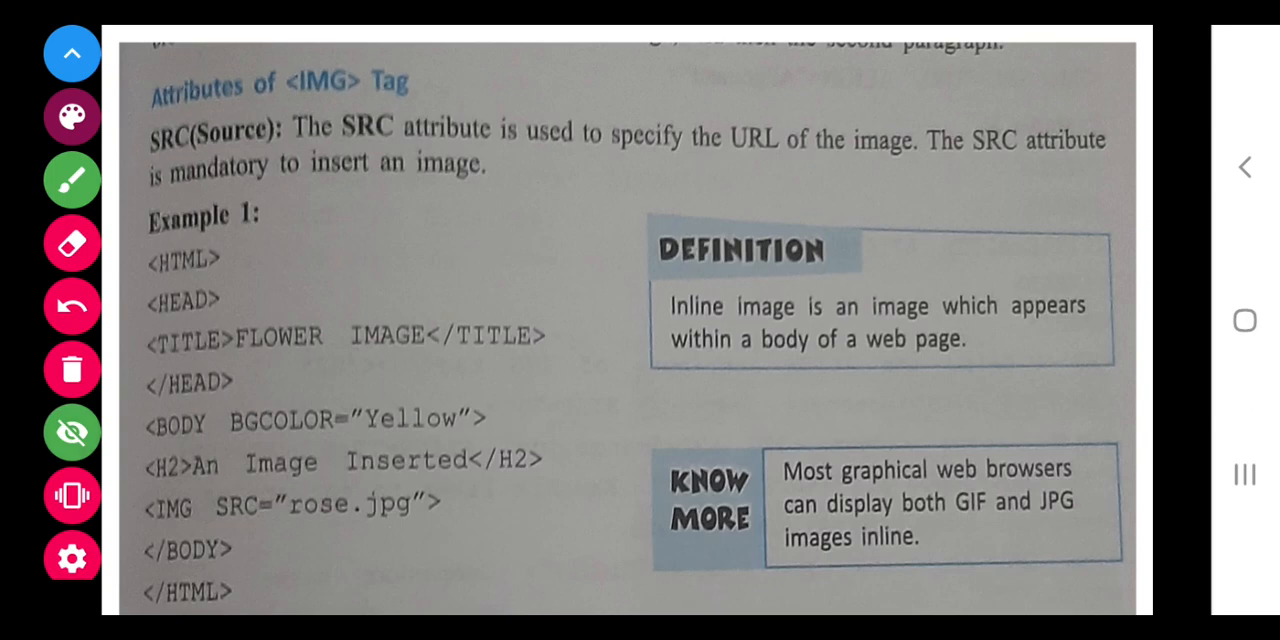
drag(175, 295, 270, 270)
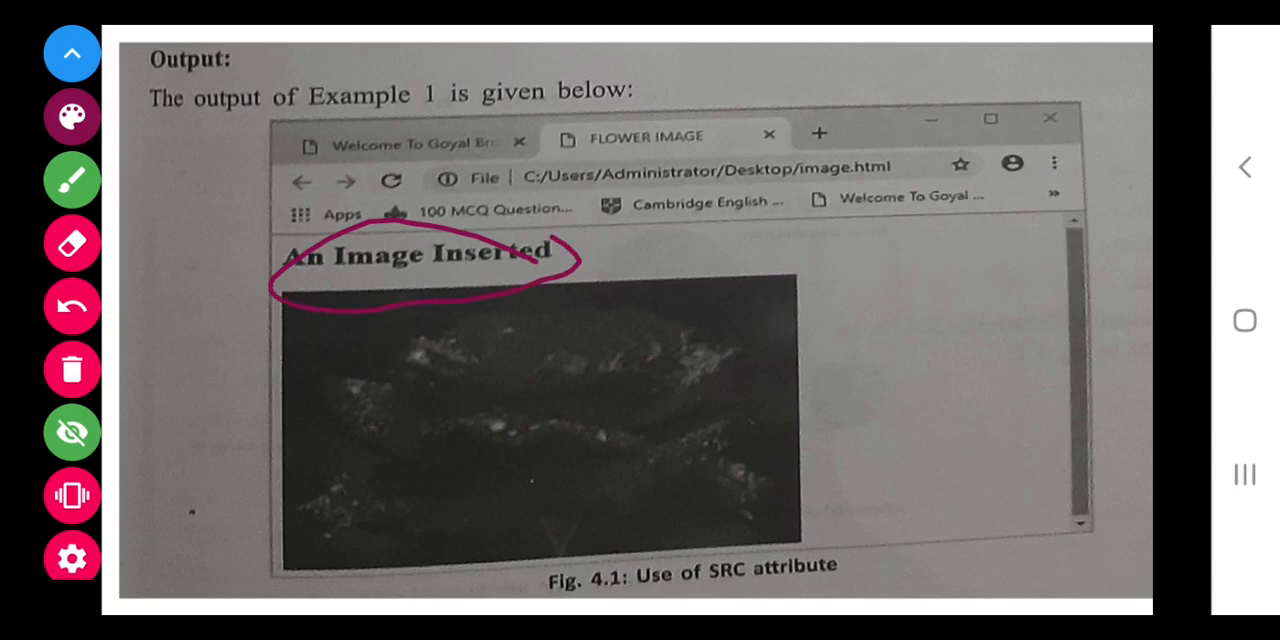
Erase the purple circle around 'An Image Inserted' and toggle the annotation toolbar.
drag(290, 415, 810, 330)
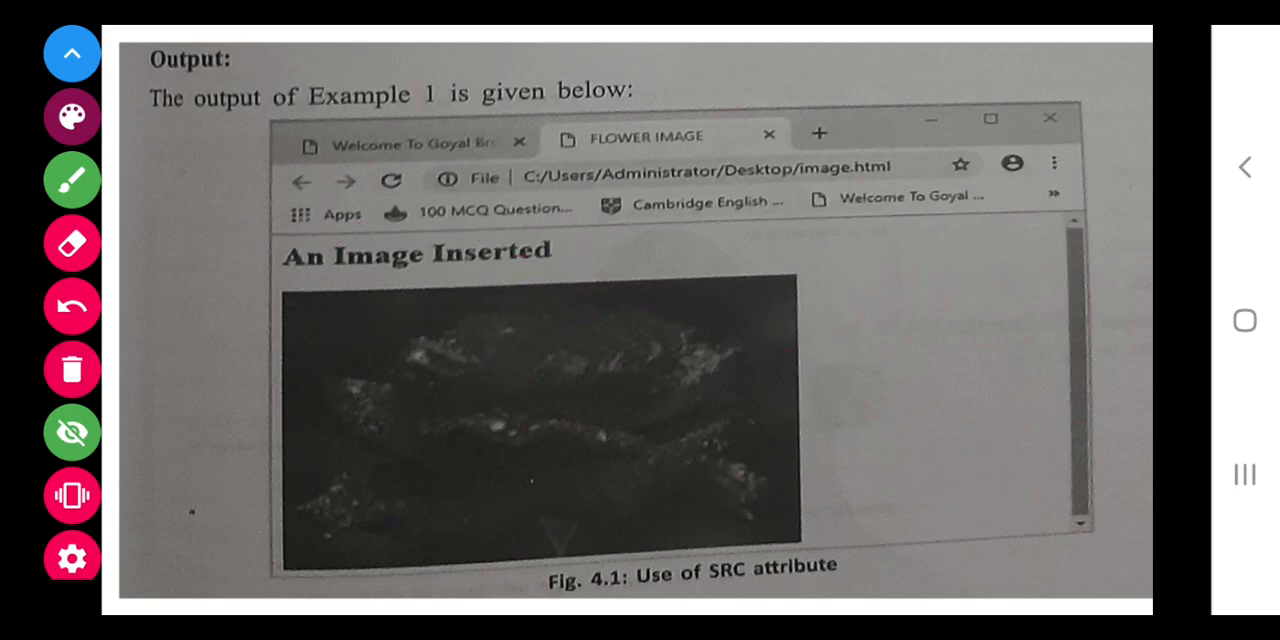
click(71, 432)
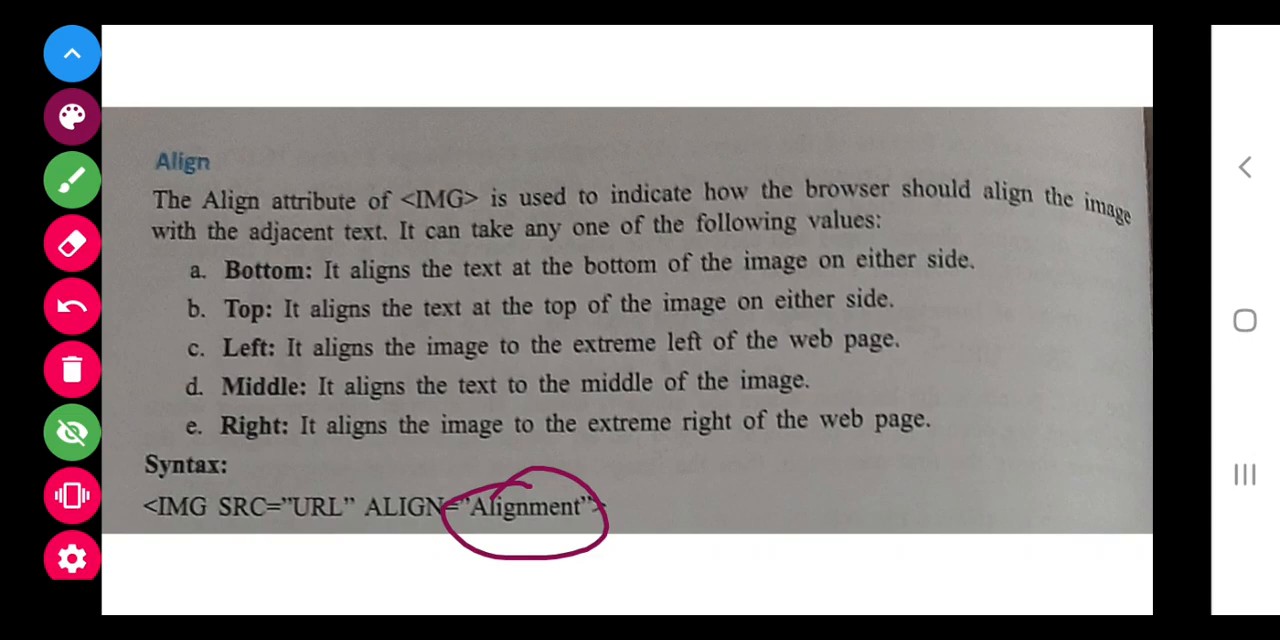
Turn annotations off on the Align slide after circling 'Alignment'.
click(71, 432)
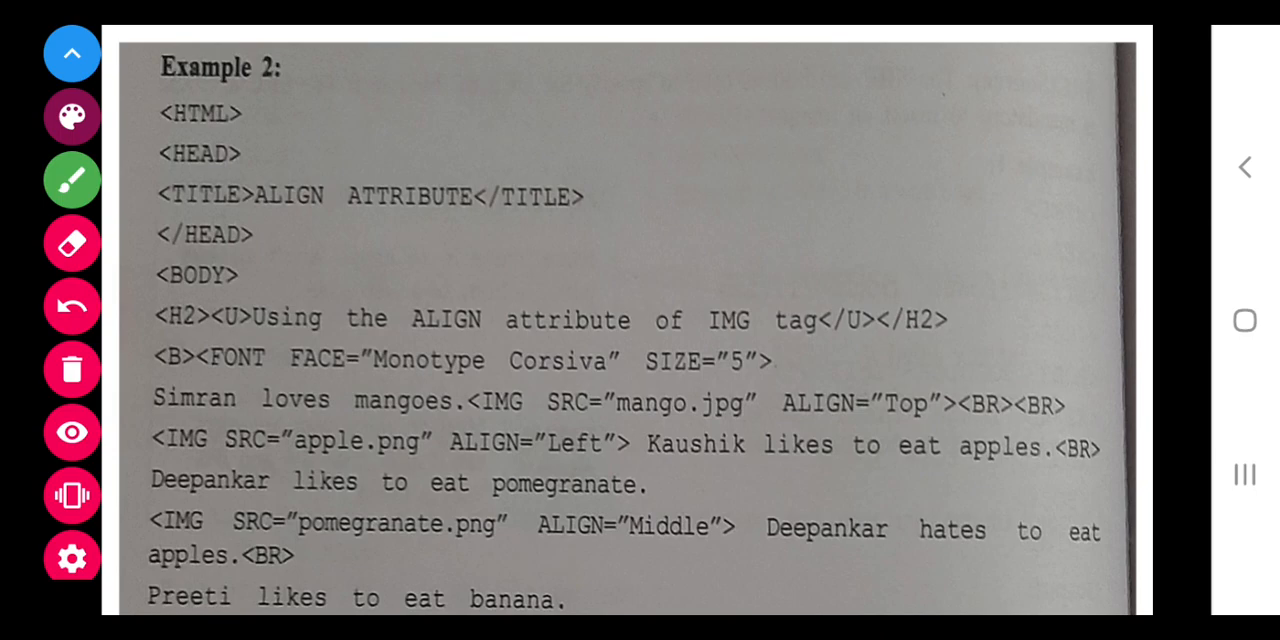
Toggle the annotation pen on and off over the Example 2 ALIGN code.
click(71, 432)
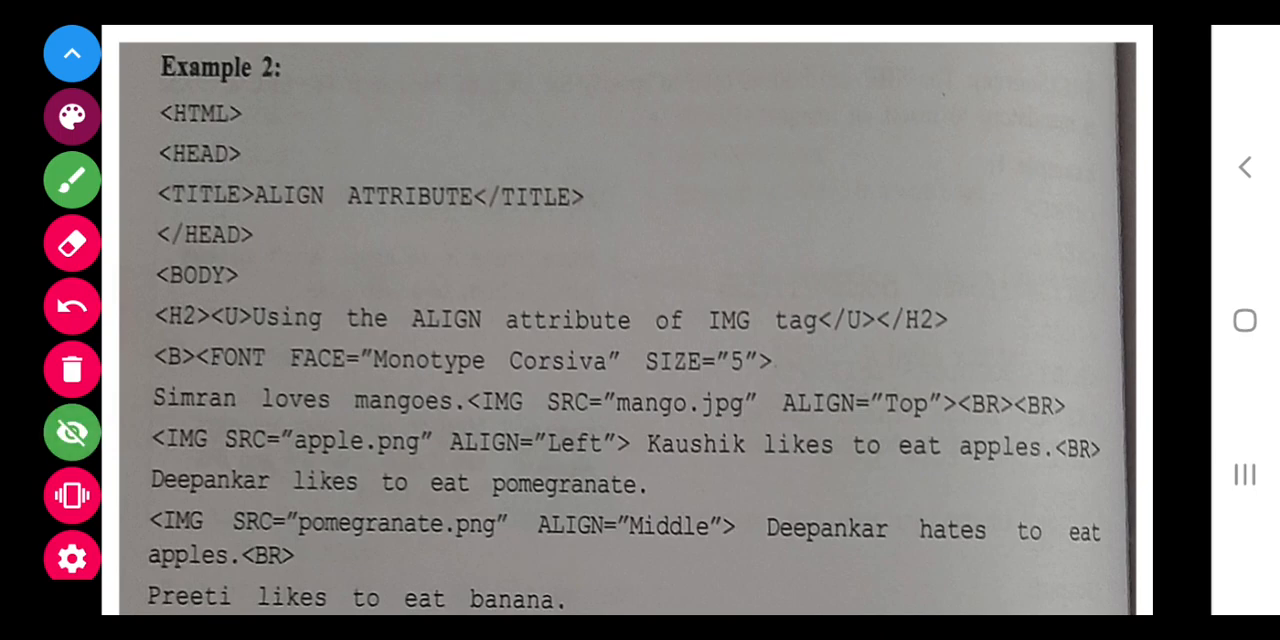
click(71, 432)
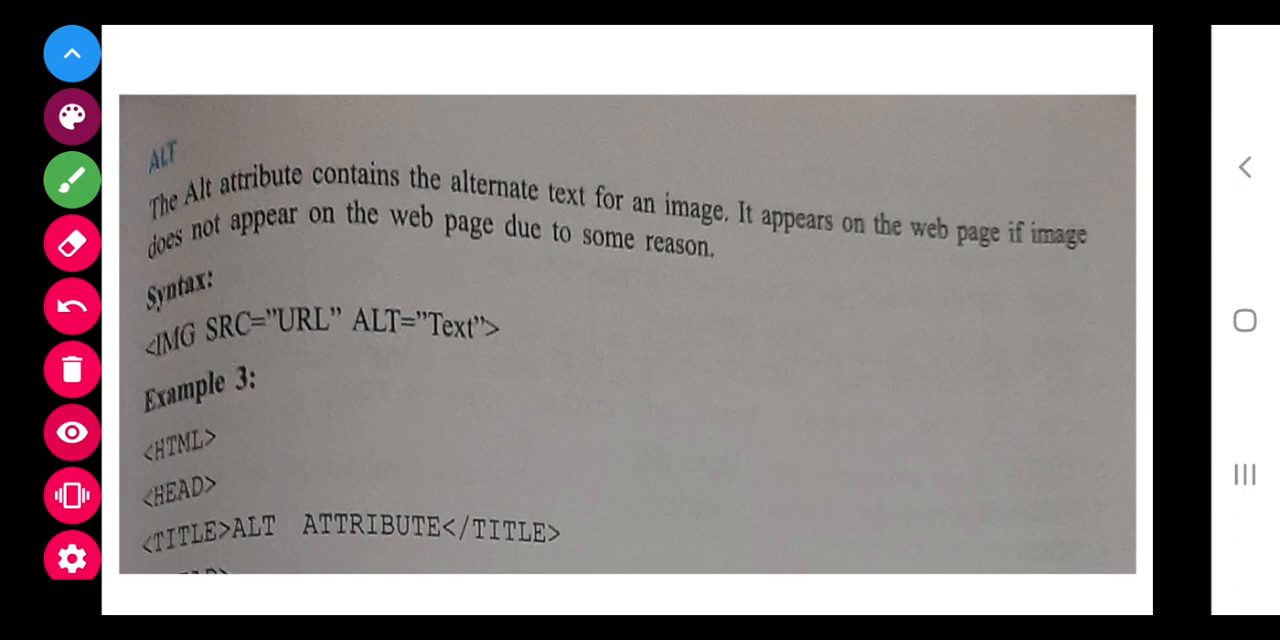
Scroll from the ALT slide to the WIDTH and HEIGHT attributes slide.
scroll(down, 3)
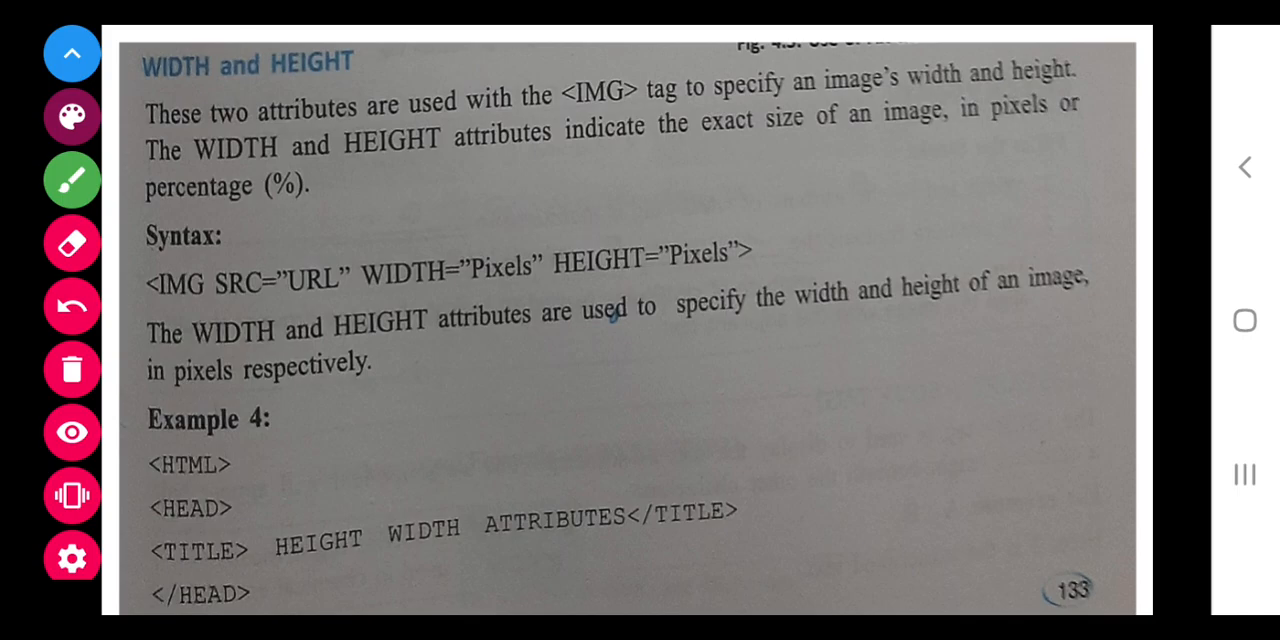
Enable the pen on the WIDTH and HEIGHT slide and underline WIDTH in purple.
click(71, 431)
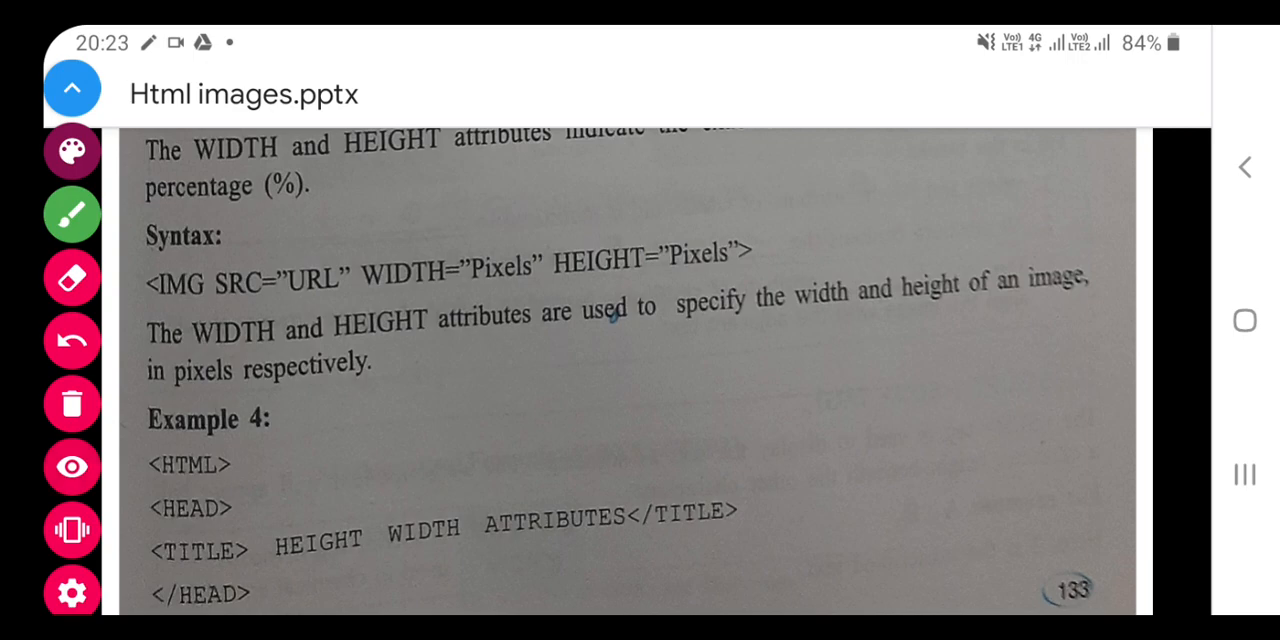
scroll(down, 3)
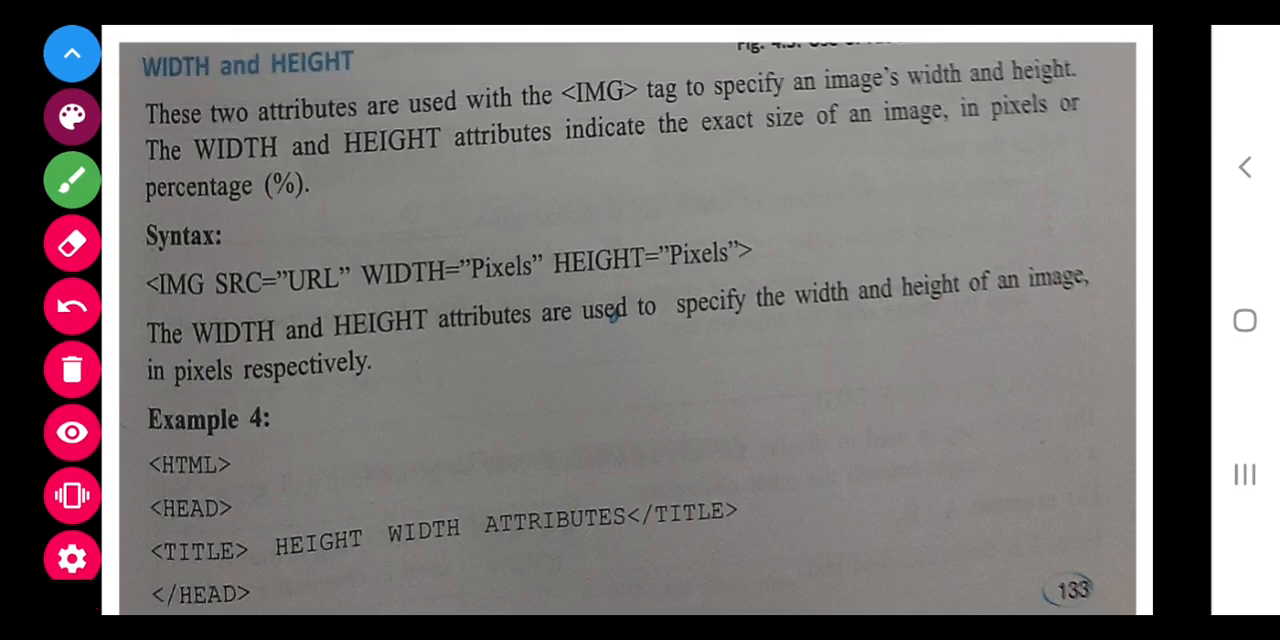
click(71, 432)
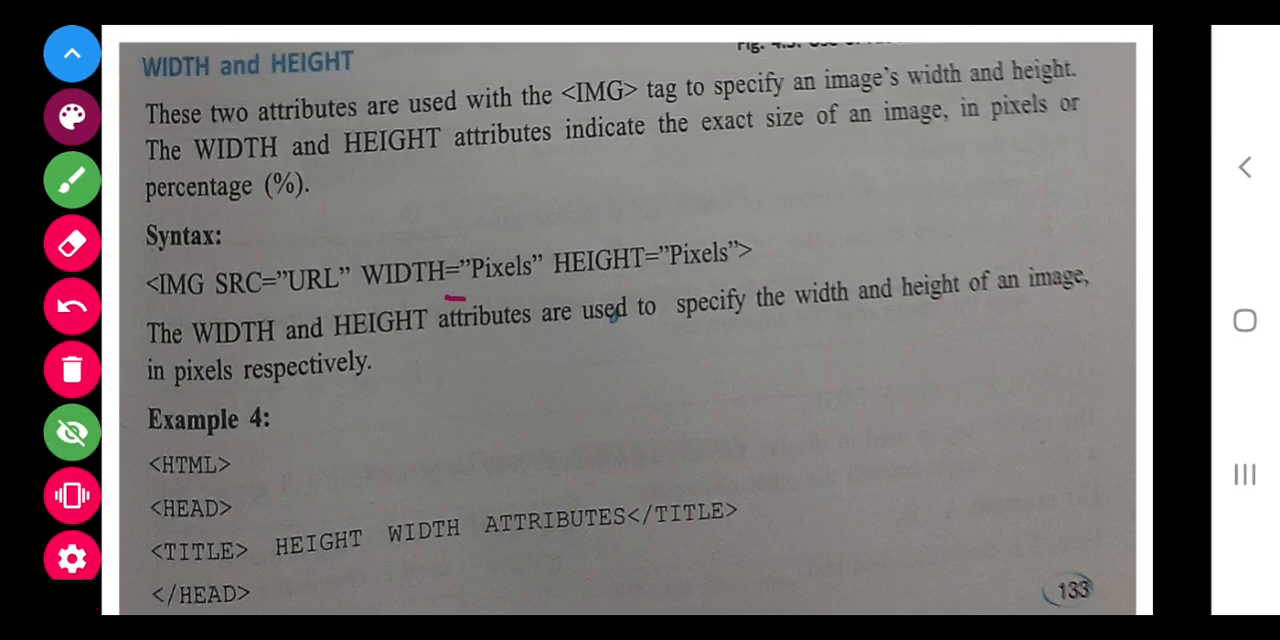
drag(375, 305, 765, 270)
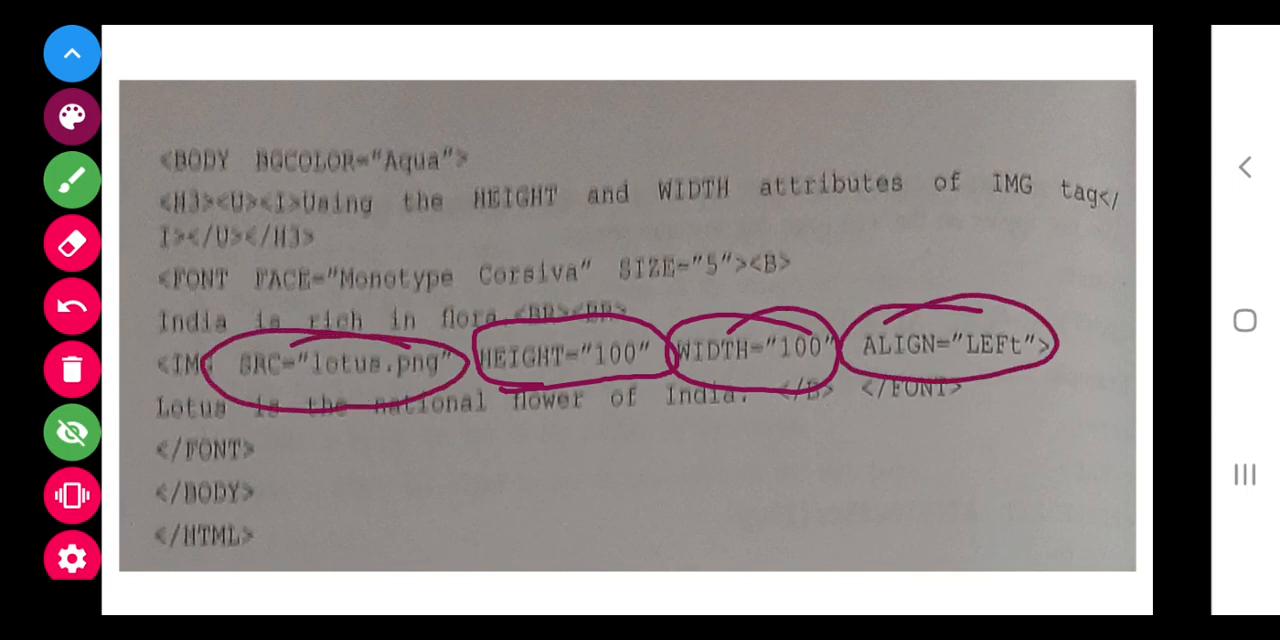
Bring up the Example 4 lotus image code slide.
click(72, 432)
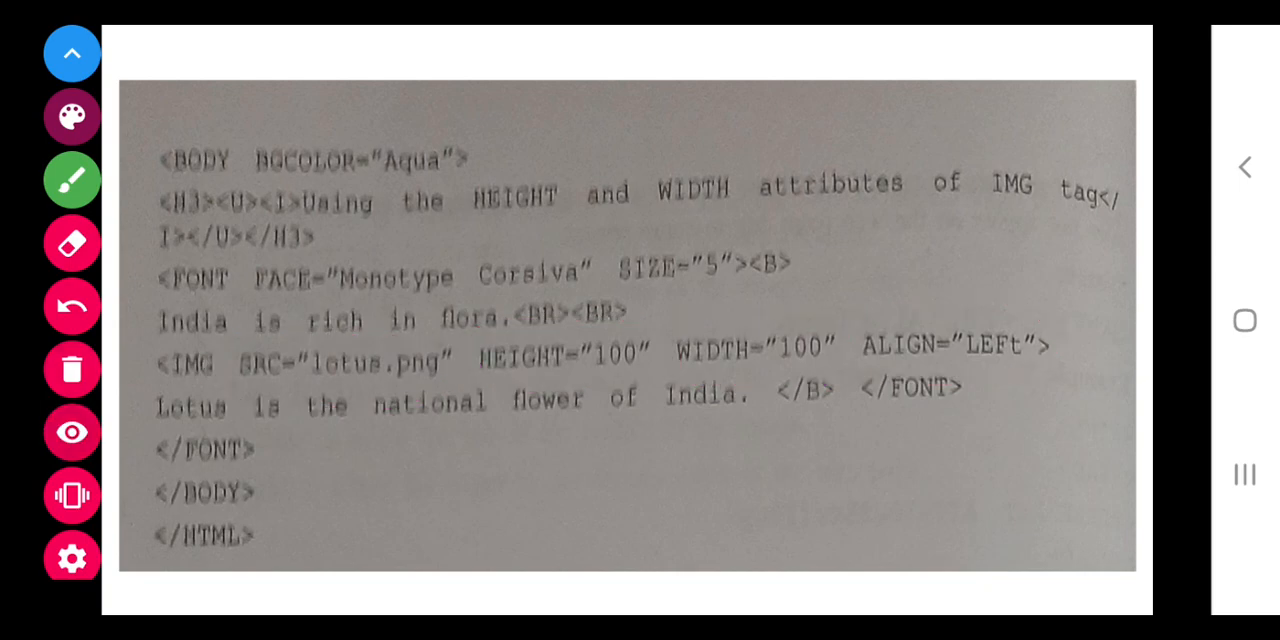
Circle the lotus image in Example 4's output in purple, then exit drawing.
click(71, 431)
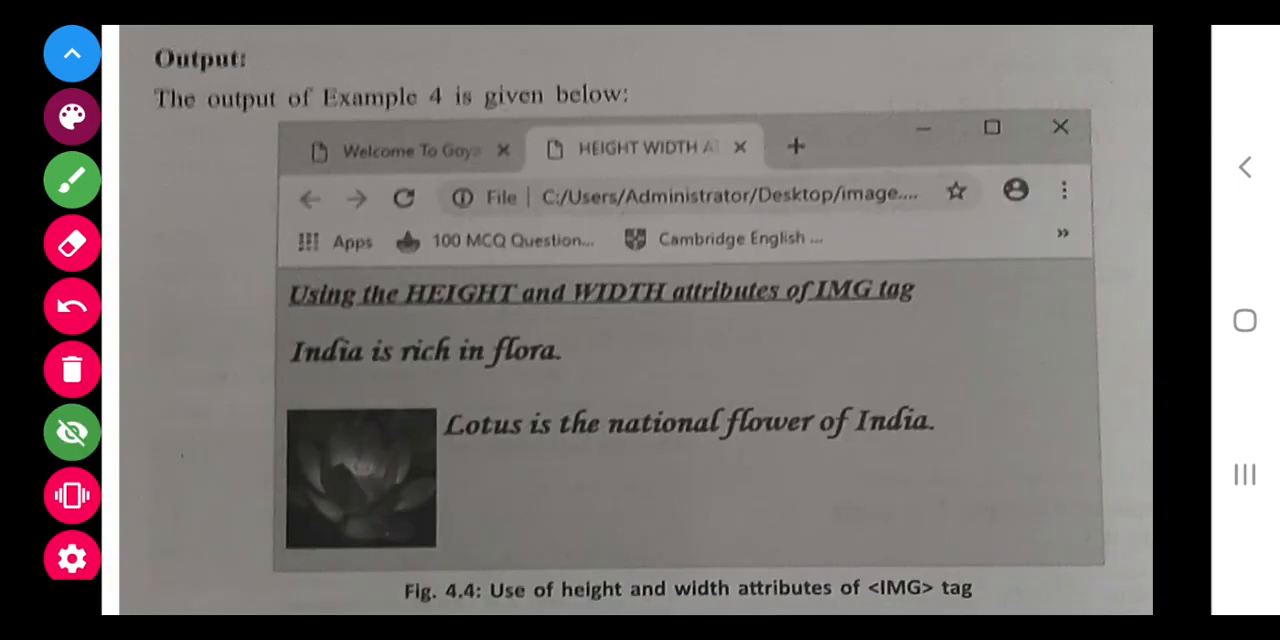
drag(390, 390, 265, 490)
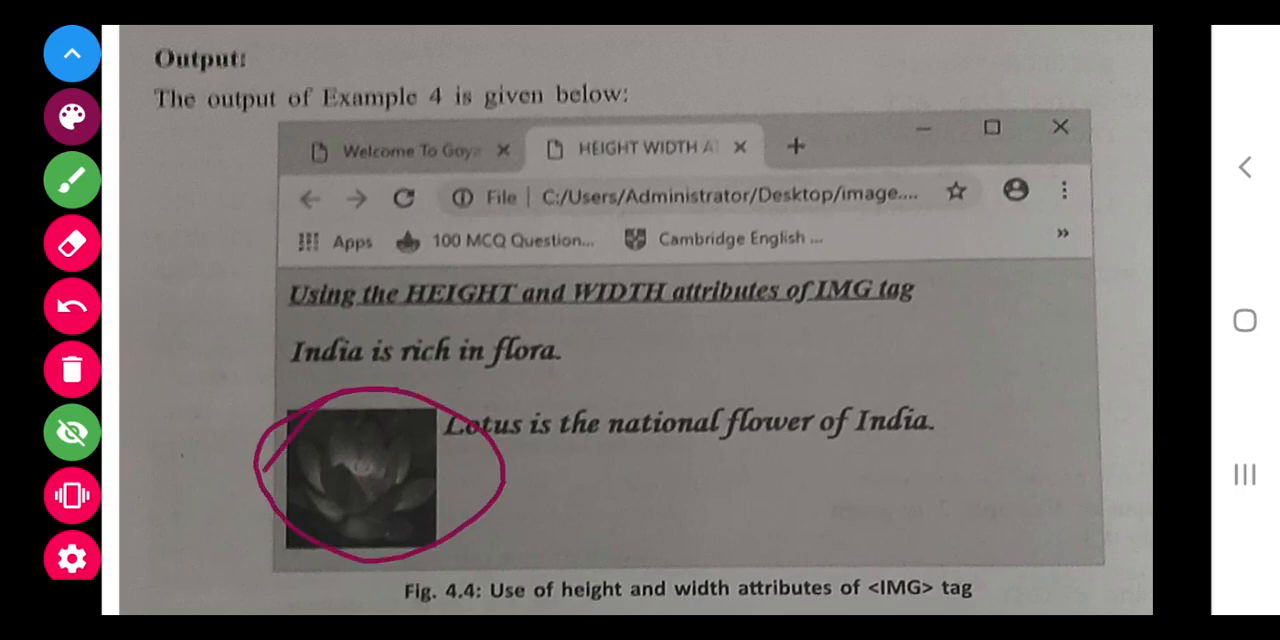
click(71, 431)
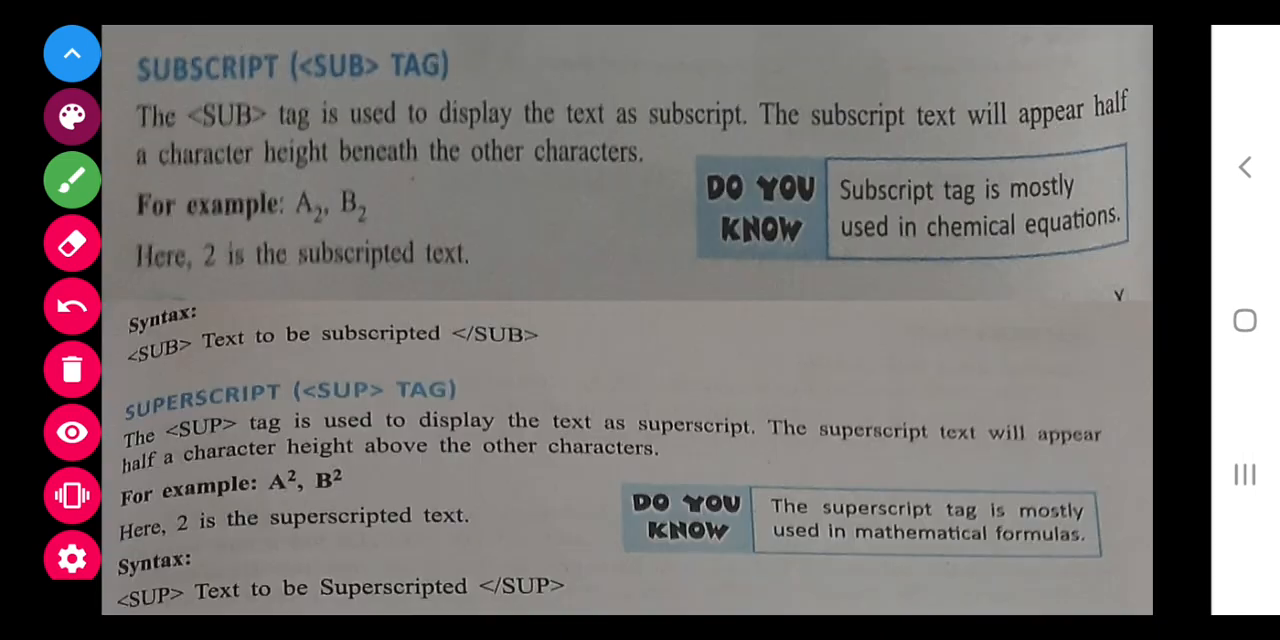
Circle the A₂ subscript example with the pen, clear the marks, and advance to Example 5.
click(71, 431)
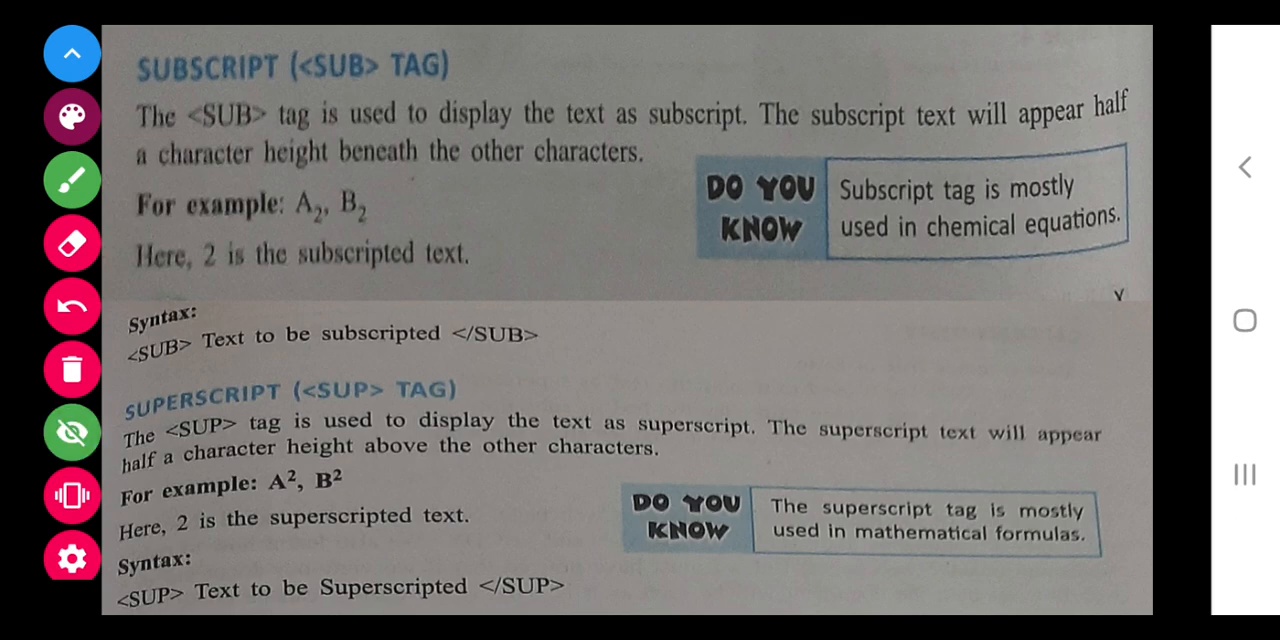
drag(305, 195, 315, 235)
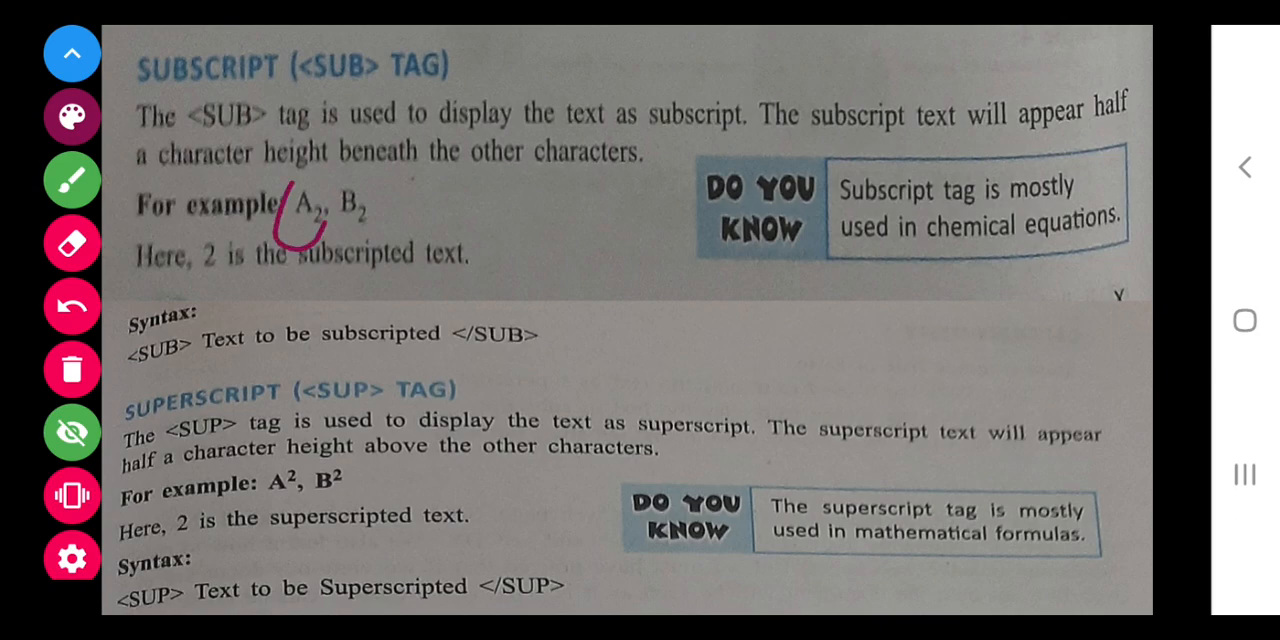
drag(300, 180, 360, 270)
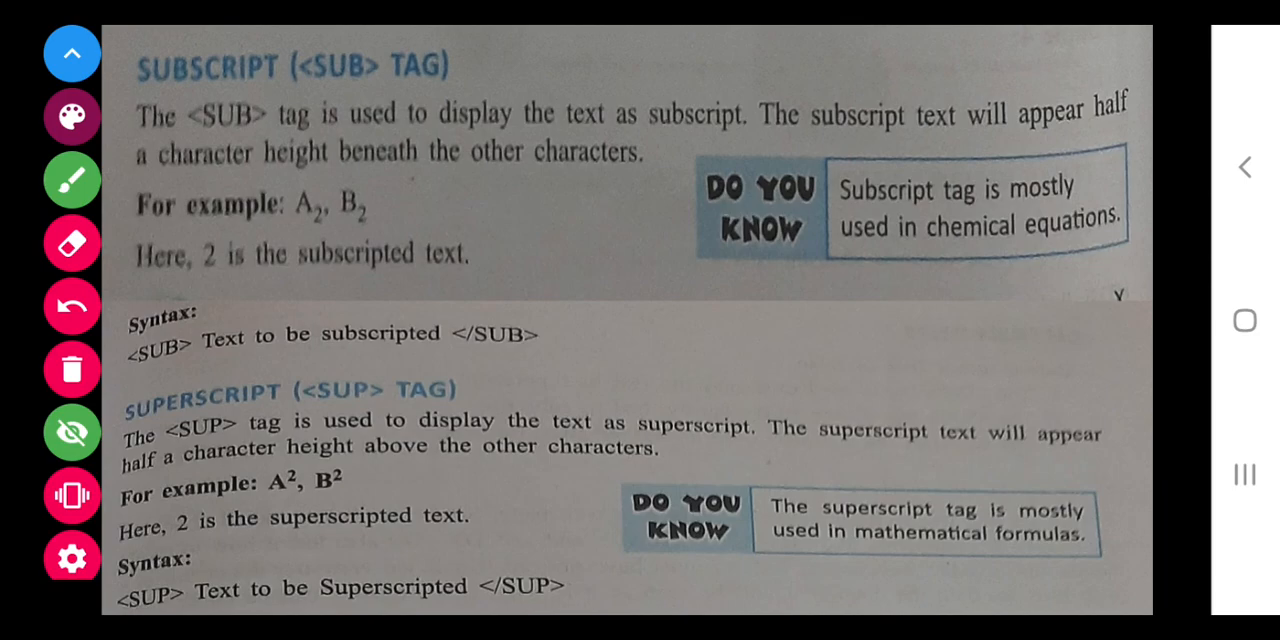
drag(320, 205, 315, 250)
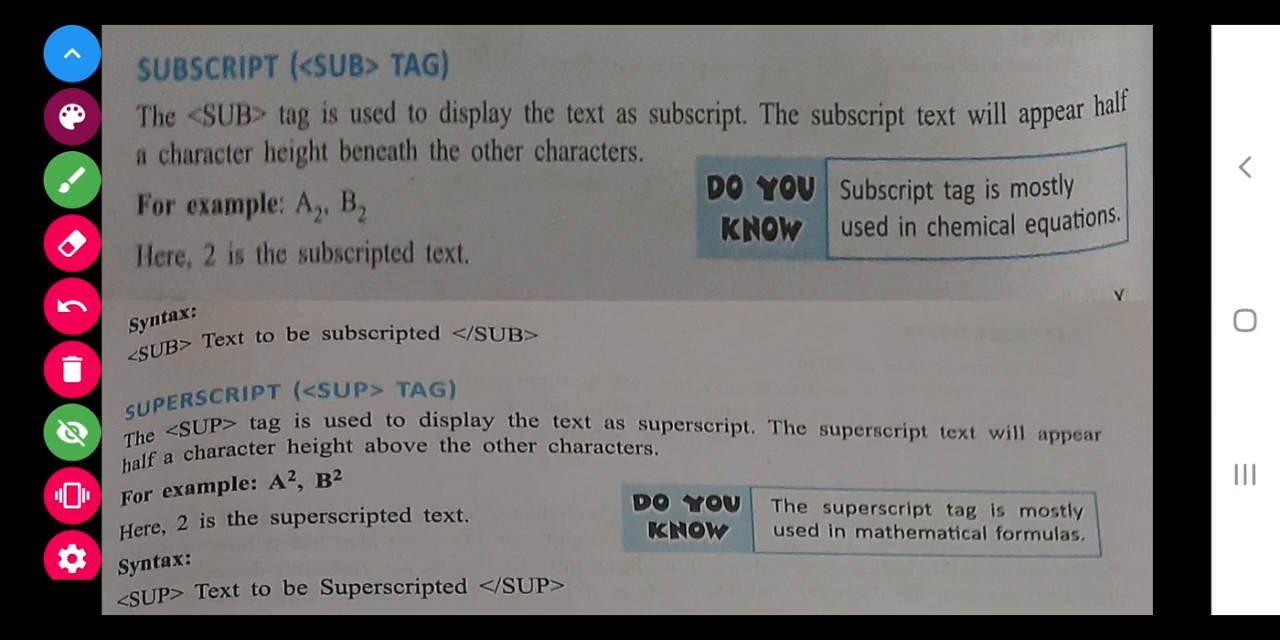
drag(260, 465, 350, 520)
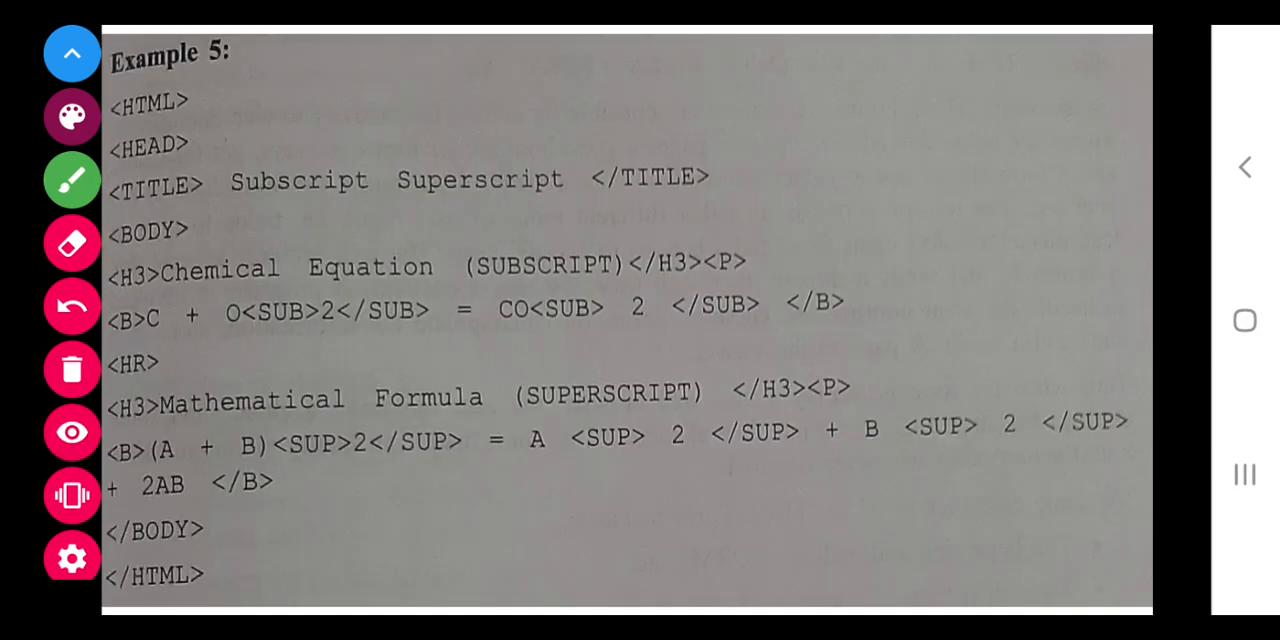
Underline the CO₂ subscript, (A + B), A squared and B squared superscript code in purple.
click(71, 432)
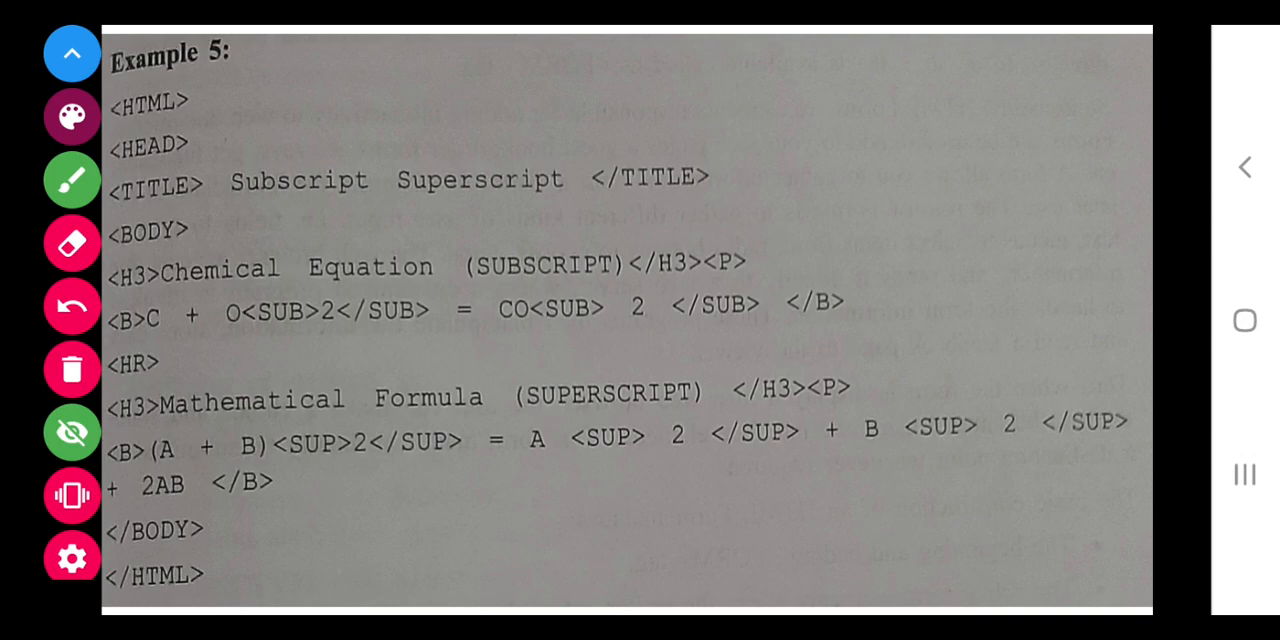
drag(445, 338, 662, 343)
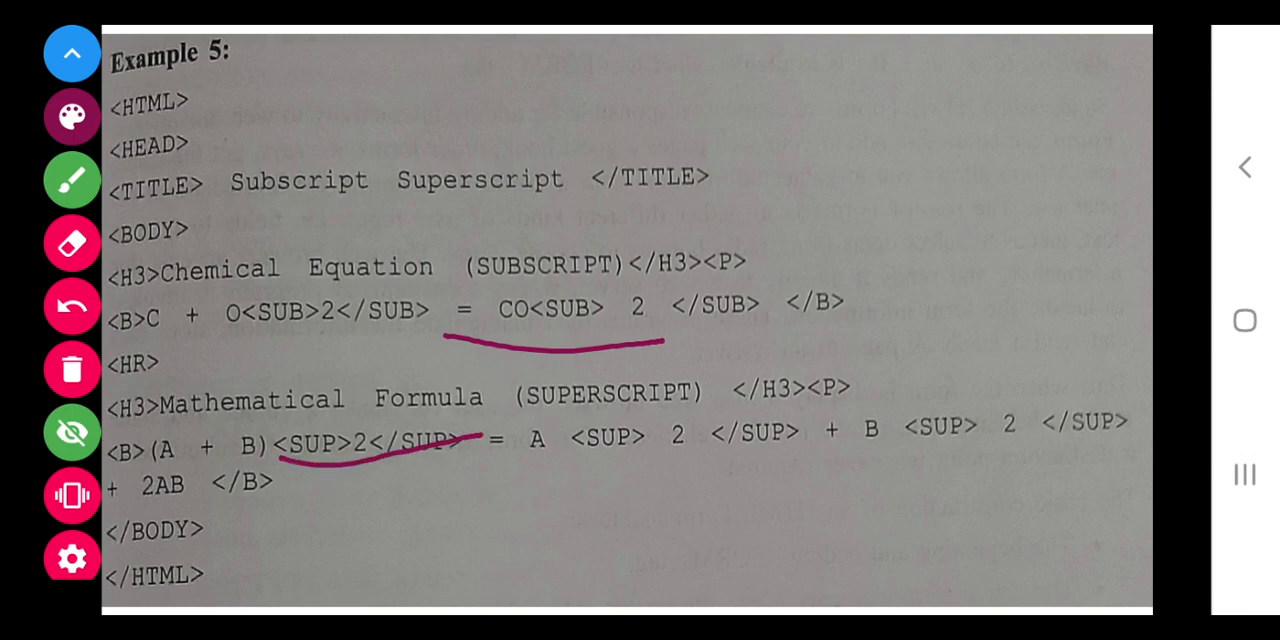
drag(595, 465, 788, 465)
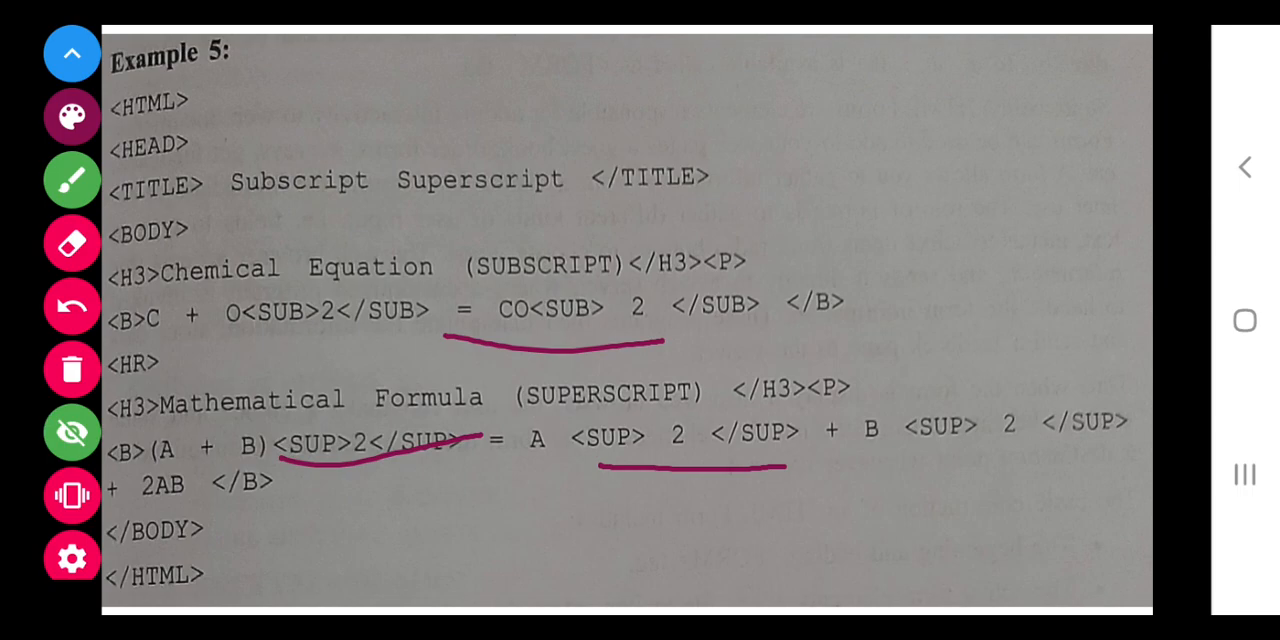
drag(870, 470, 1105, 452)
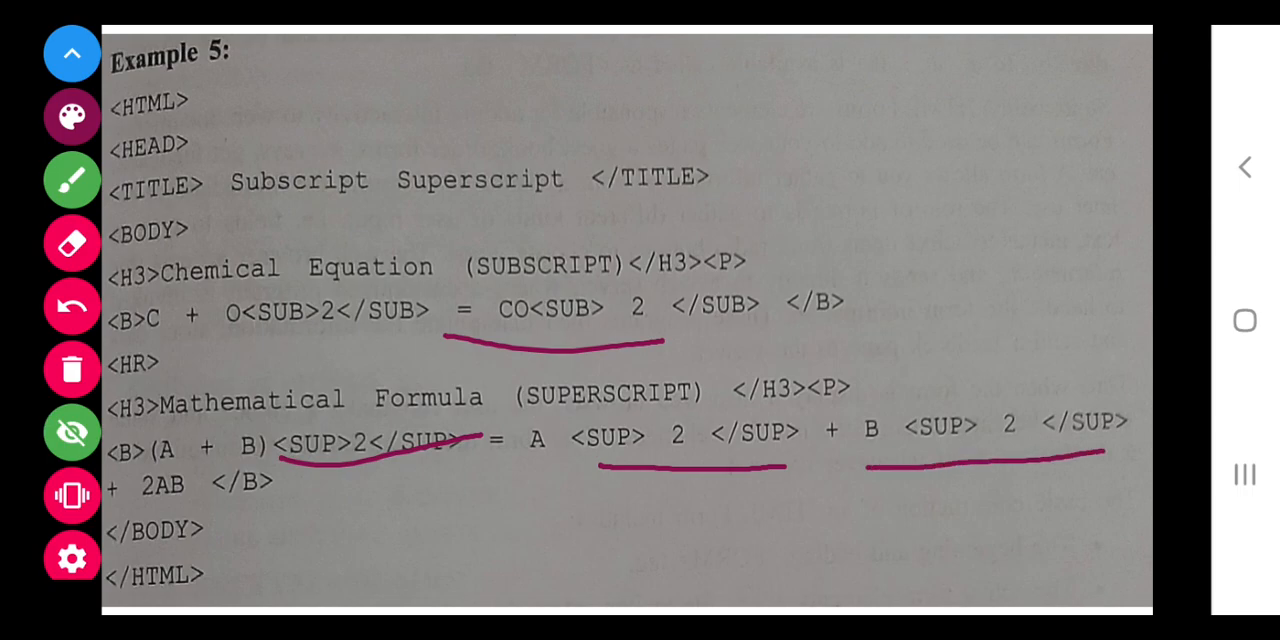
Advance to the Example 5 output slide and turn the pen off.
drag(120, 513, 255, 513)
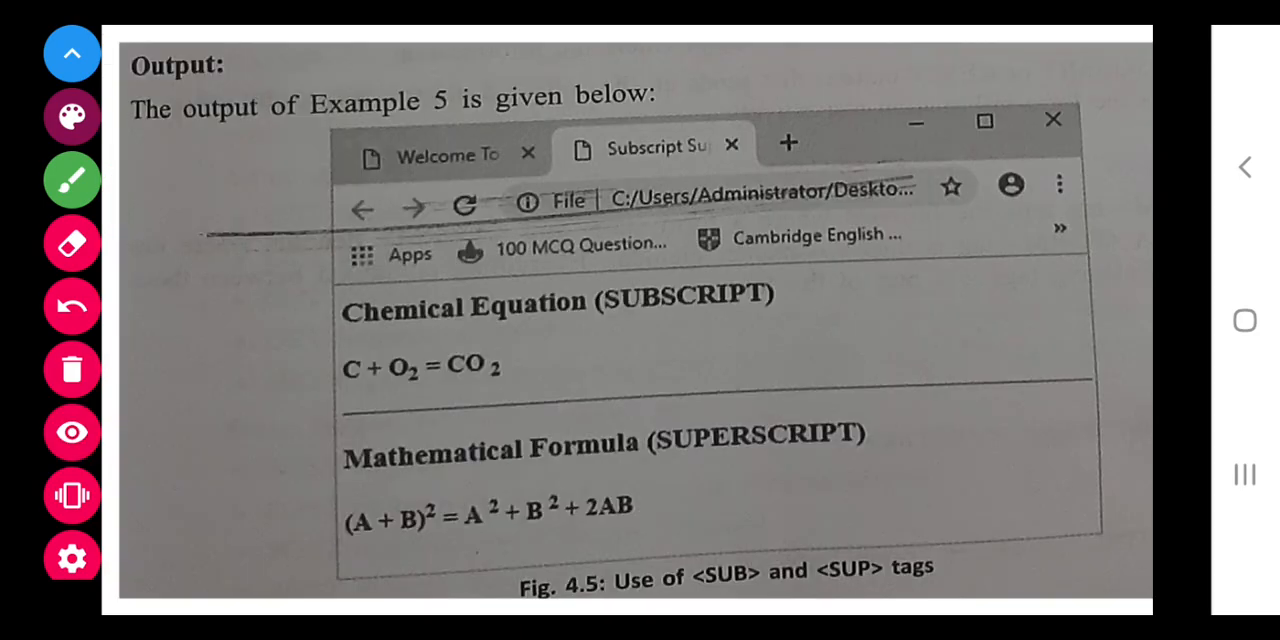
click(71, 432)
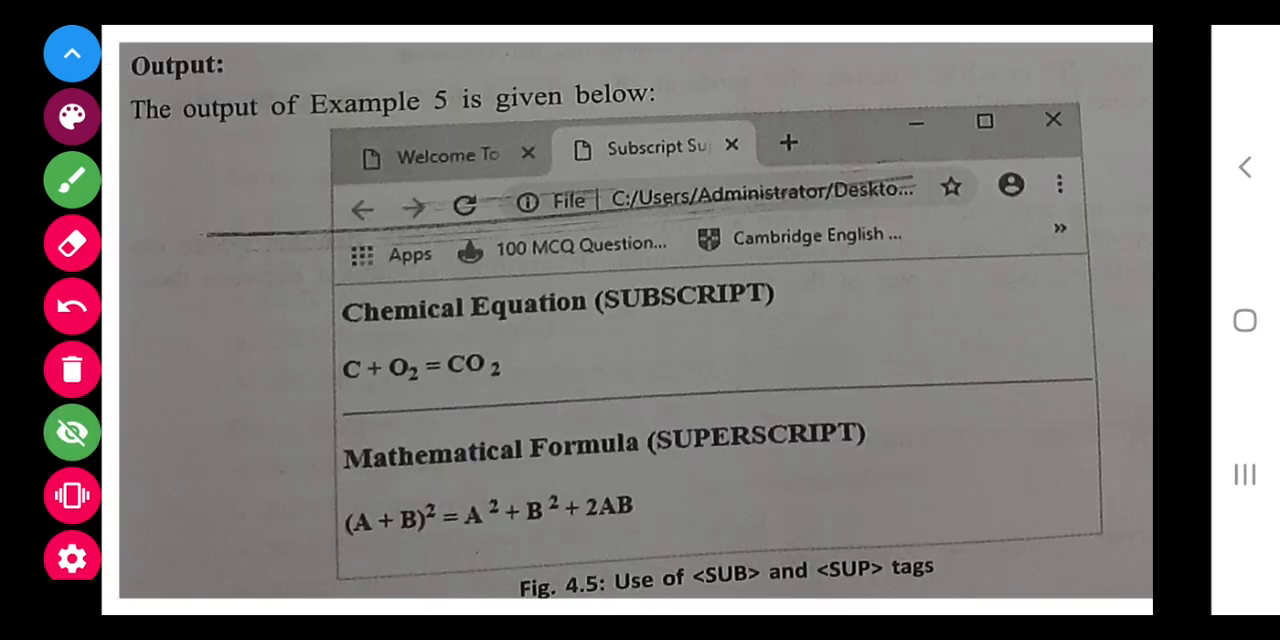
click(71, 432)
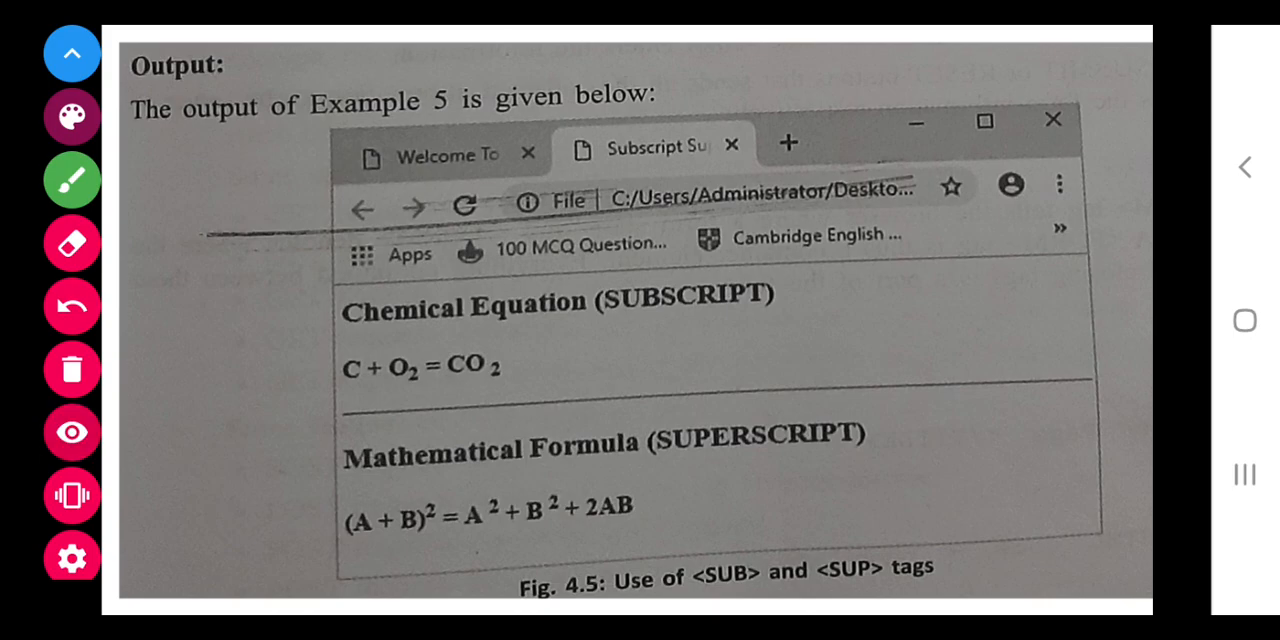